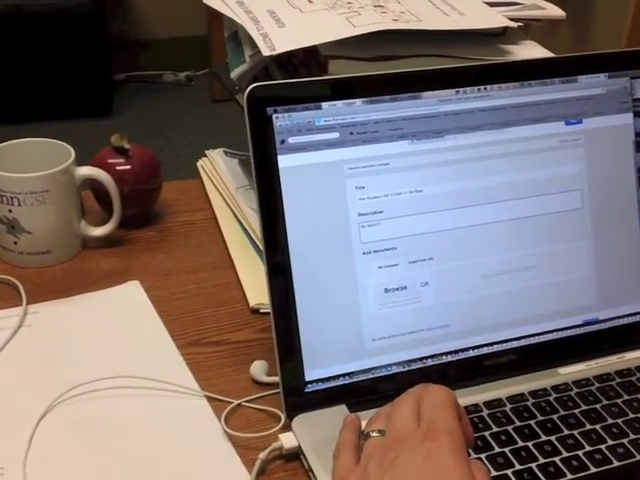
# Step: Browse and select the PDF to upload, continuing to the Customize step
pyautogui.click(392, 288)
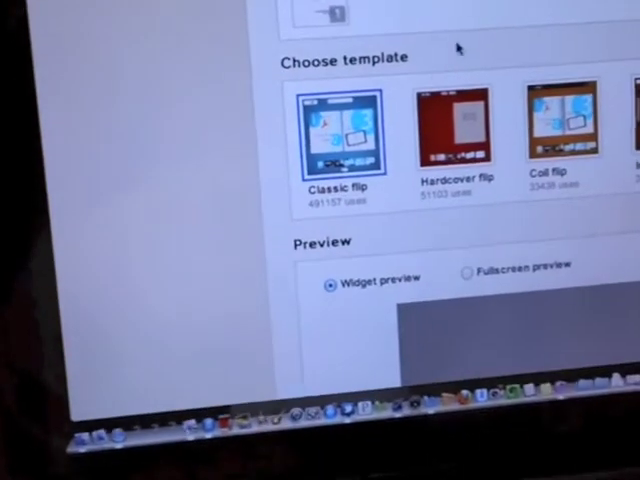
pyautogui.scroll(-3)
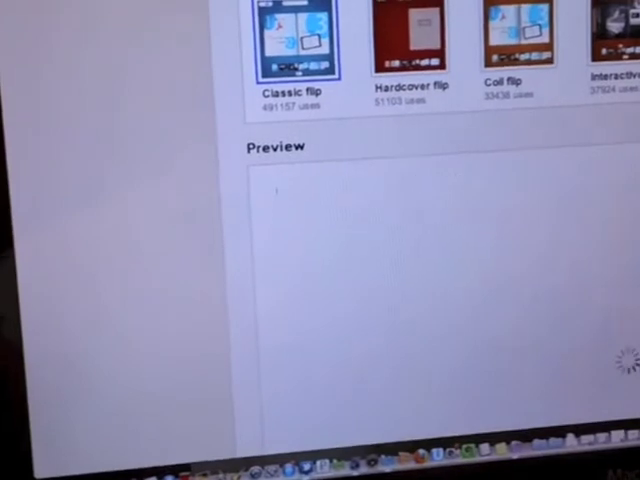
pyautogui.scroll(-3)
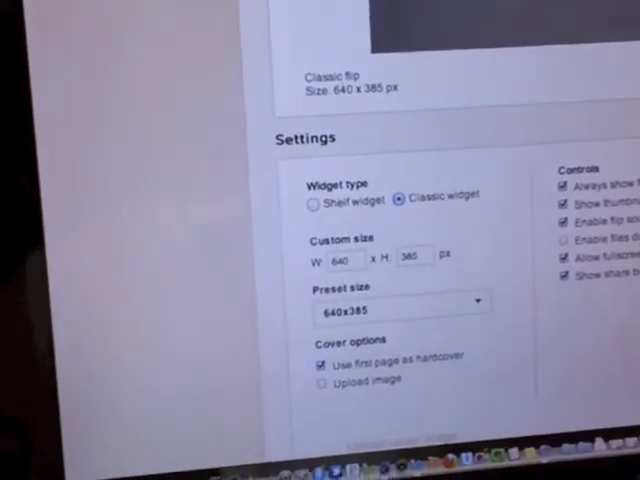
pyautogui.scroll(-3)
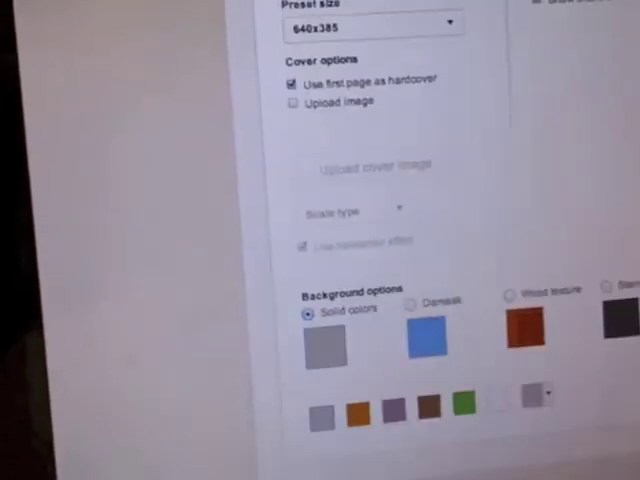
pyautogui.scroll(-3)
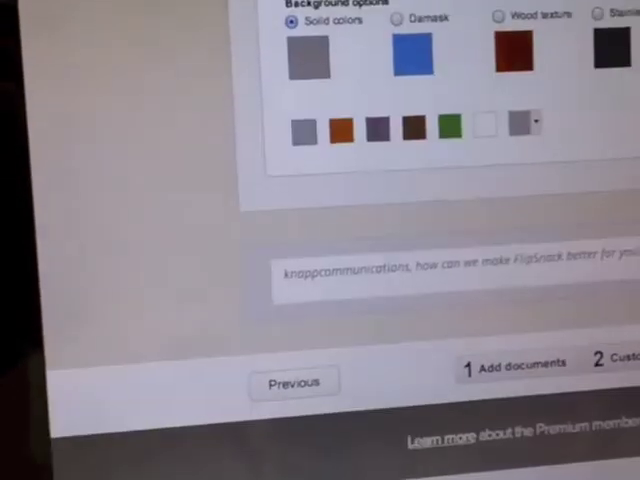